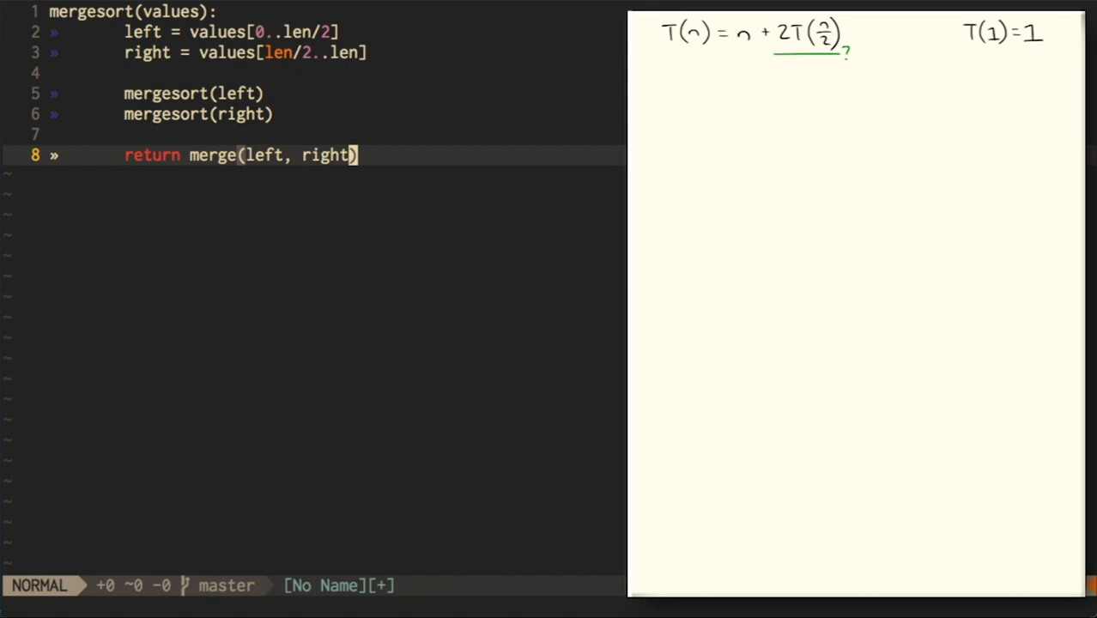
Draw an arrow linking the 2T(n/2) term to its expansion n + 4T(n/4) below.
drag(725, 55, 741, 86)
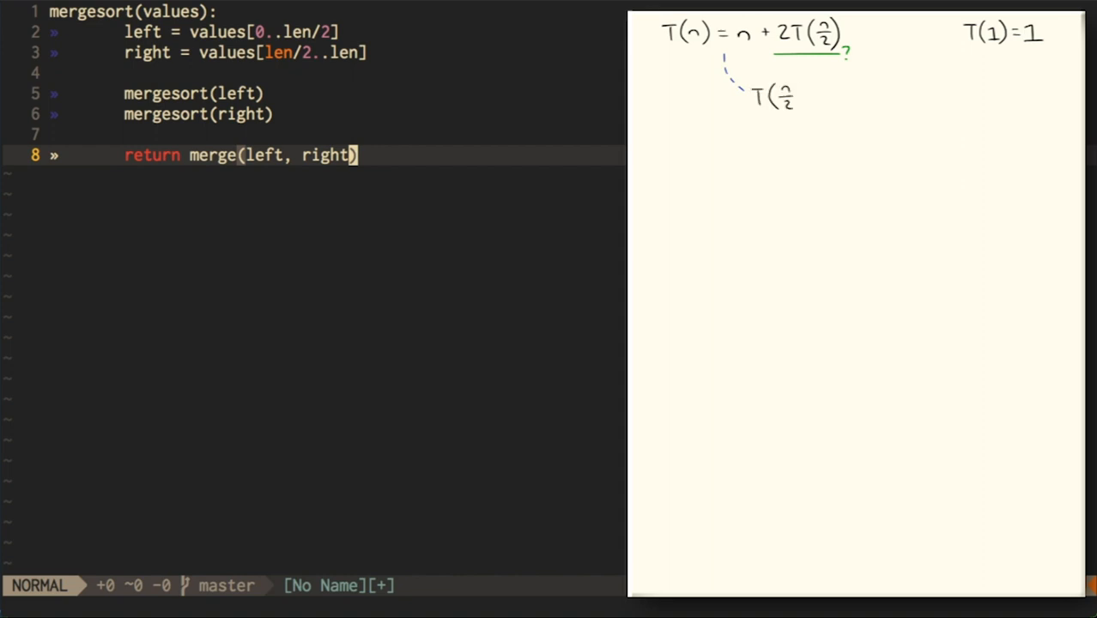
mouse_move(807, 94)
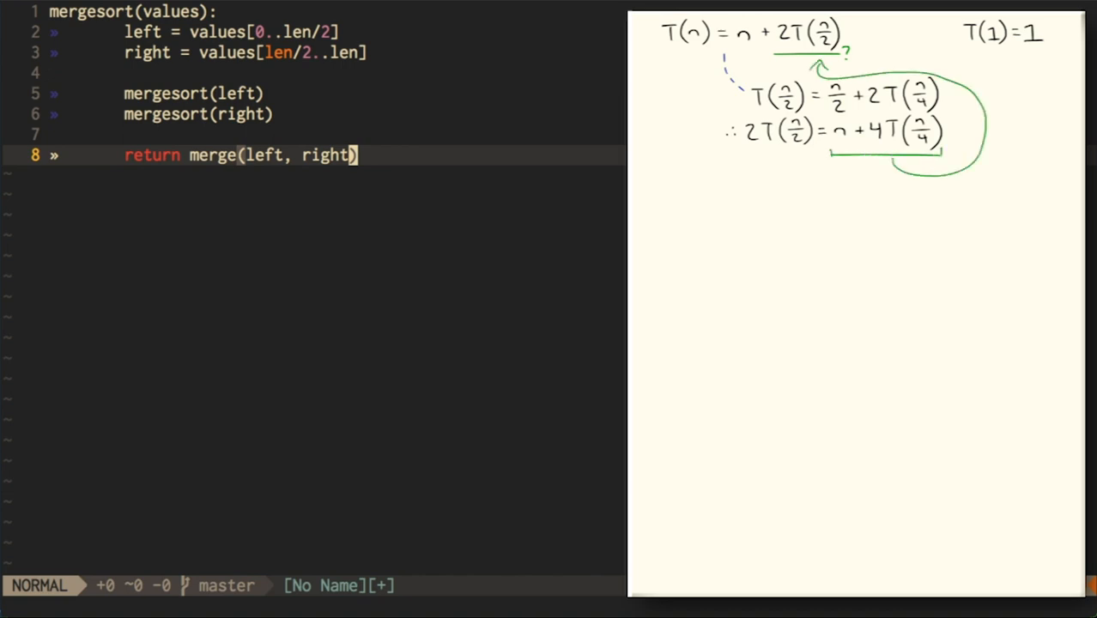
mouse_move(687, 192)
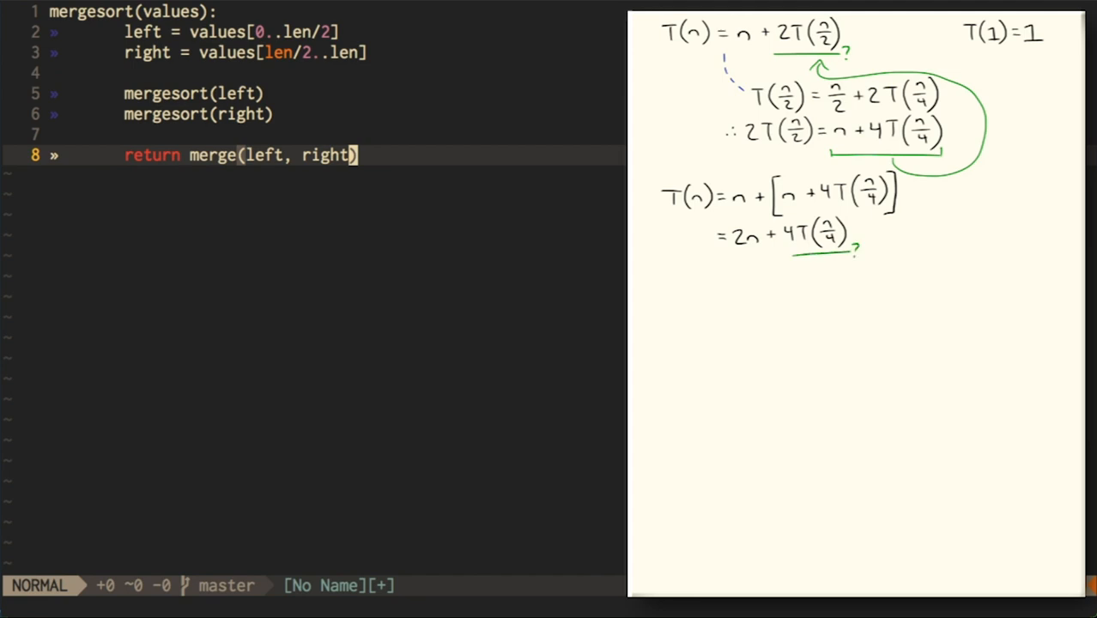
Draw a line from the 4T(n/4) term down to begin its expansion as n + 8T(n/8).
drag(721, 60, 724, 275)
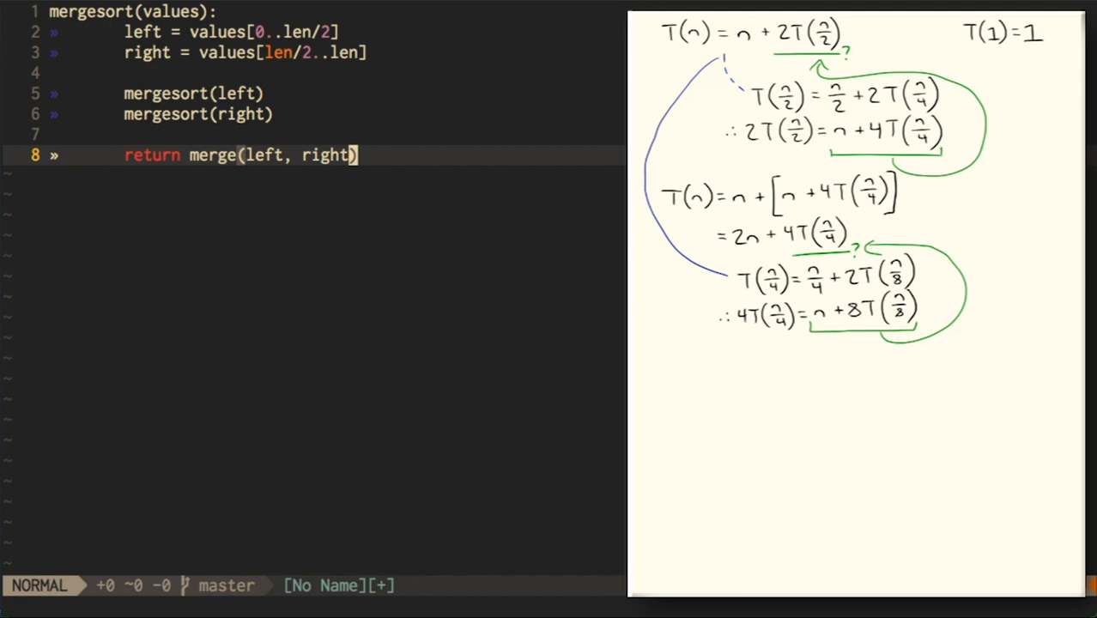
mouse_move(678, 369)
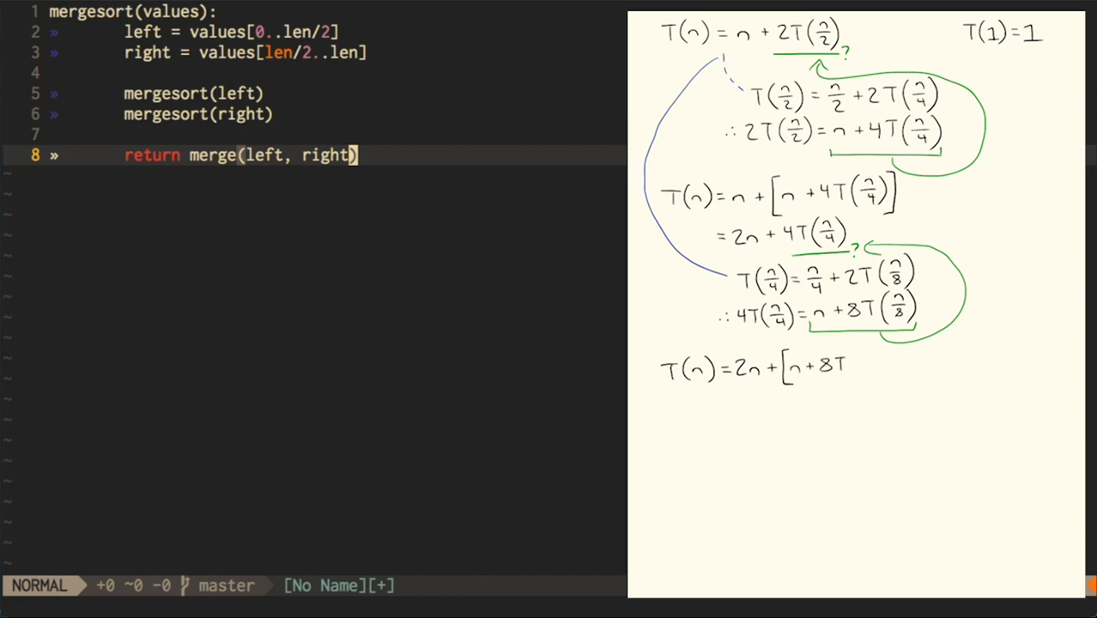
mouse_move(867, 363)
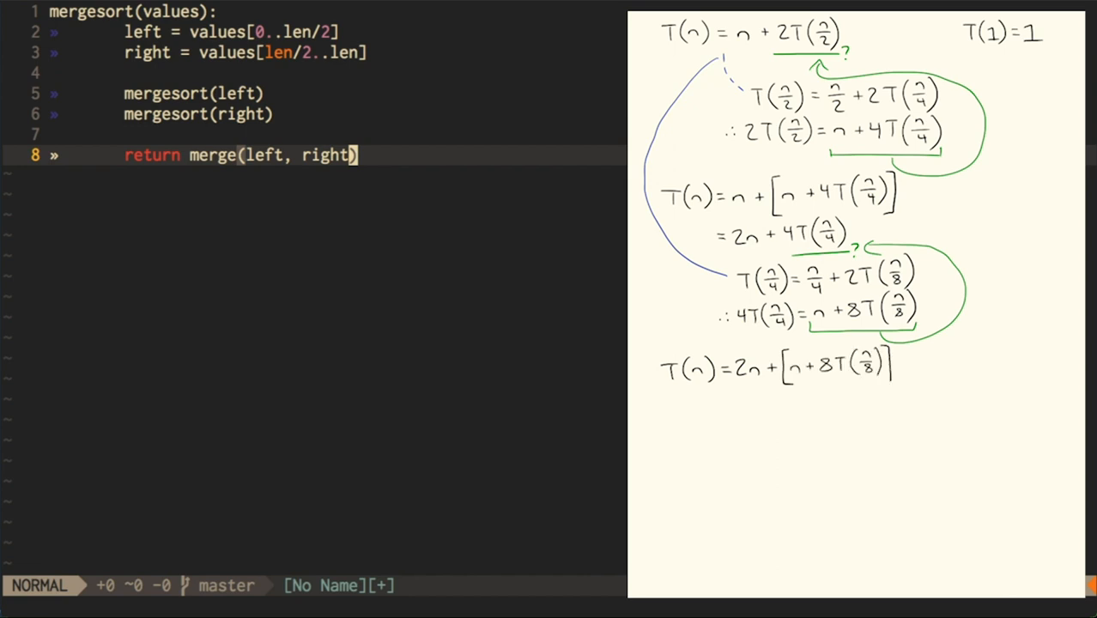